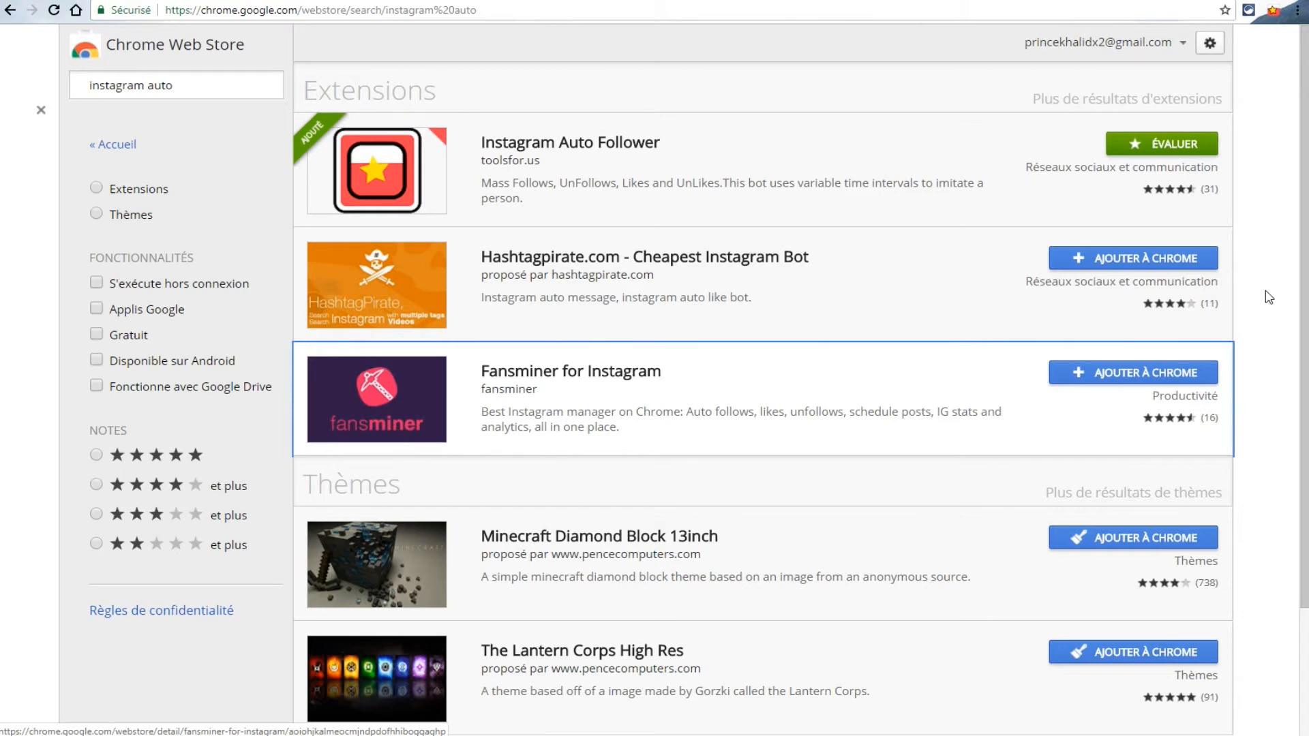
pyautogui.moveTo(1240, 166)
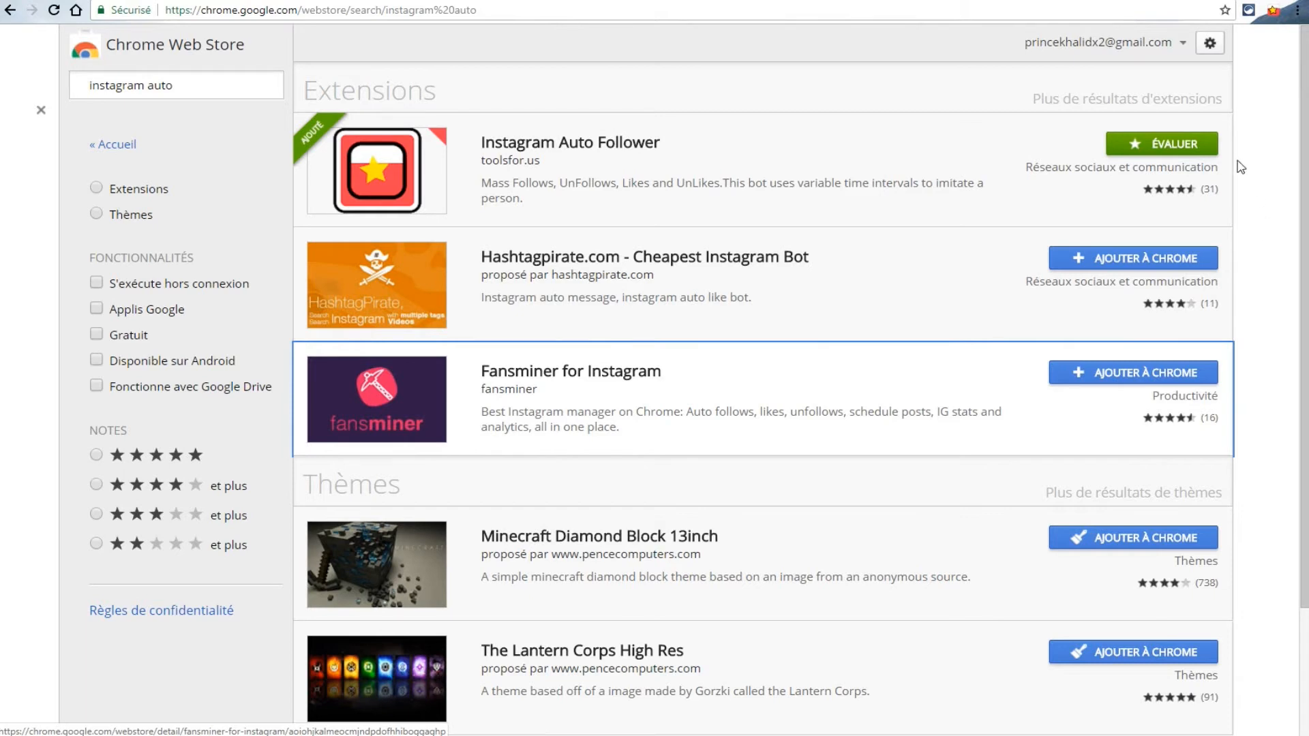
pyautogui.moveTo(1246, 217)
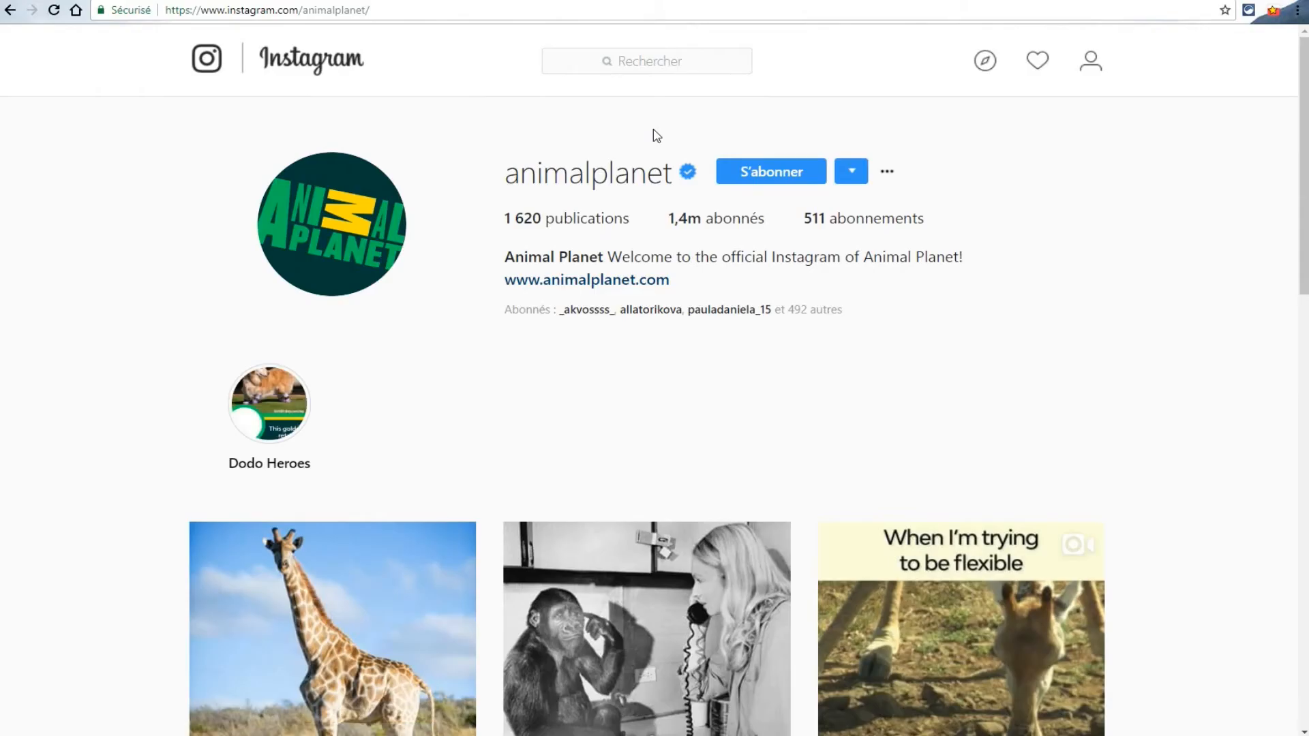
pyautogui.moveTo(692, 218)
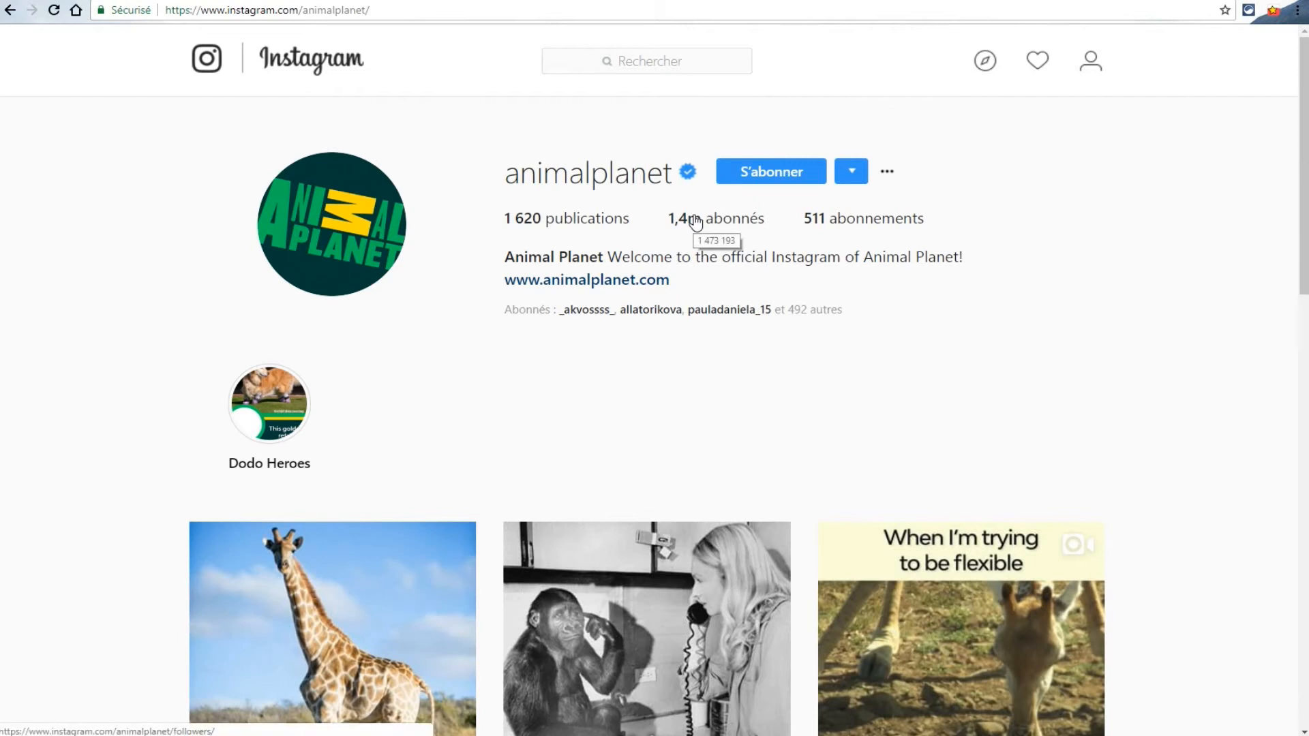
pyautogui.moveTo(825, 222)
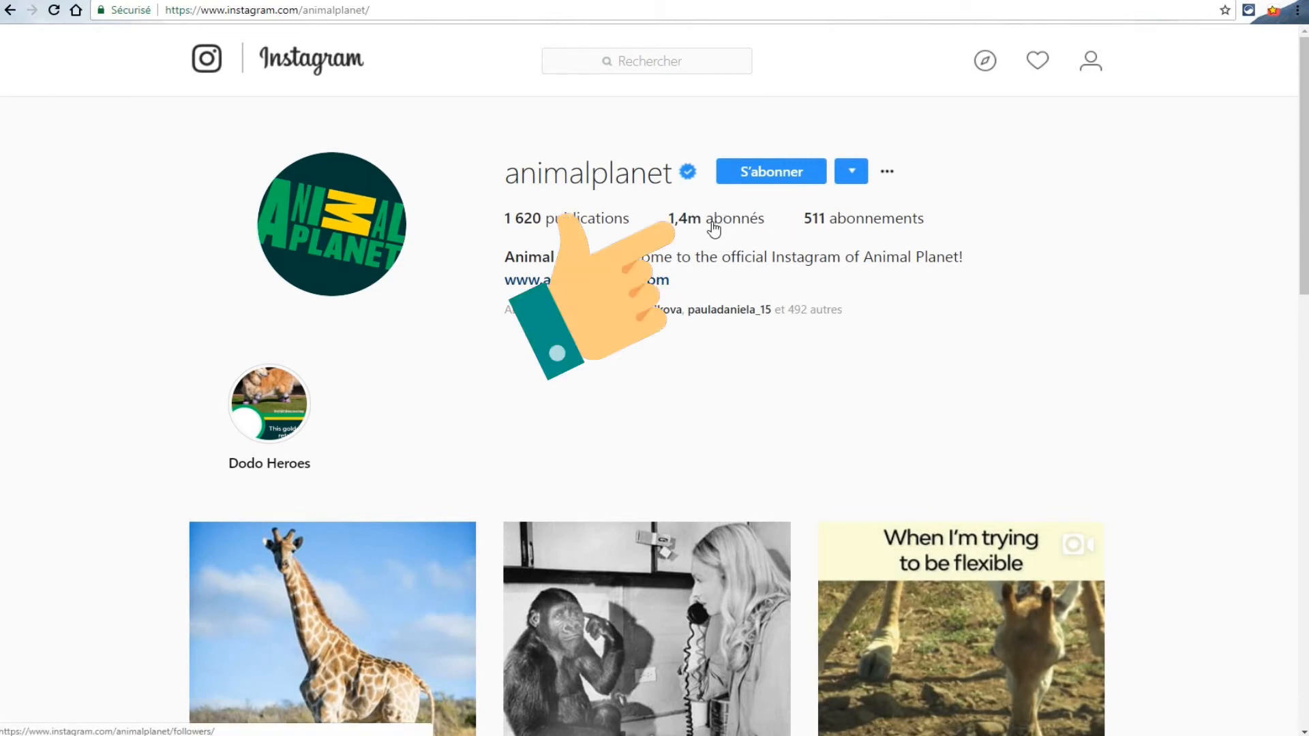
# - Open the giraffe photo from the animalplanet profile as a post
pyautogui.click(716, 218)
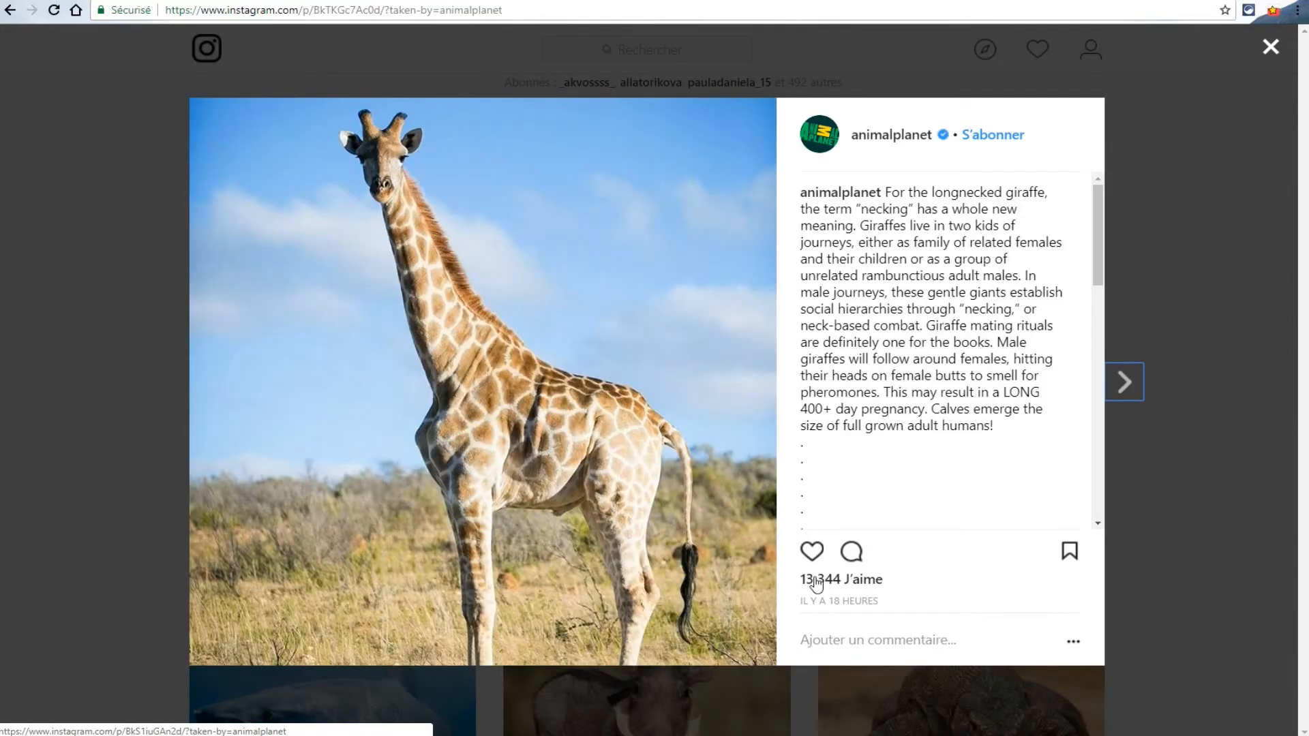
# - Show the giraffe post's likers list and bring up the Auto Follower settings panel
pyautogui.click(839, 580)
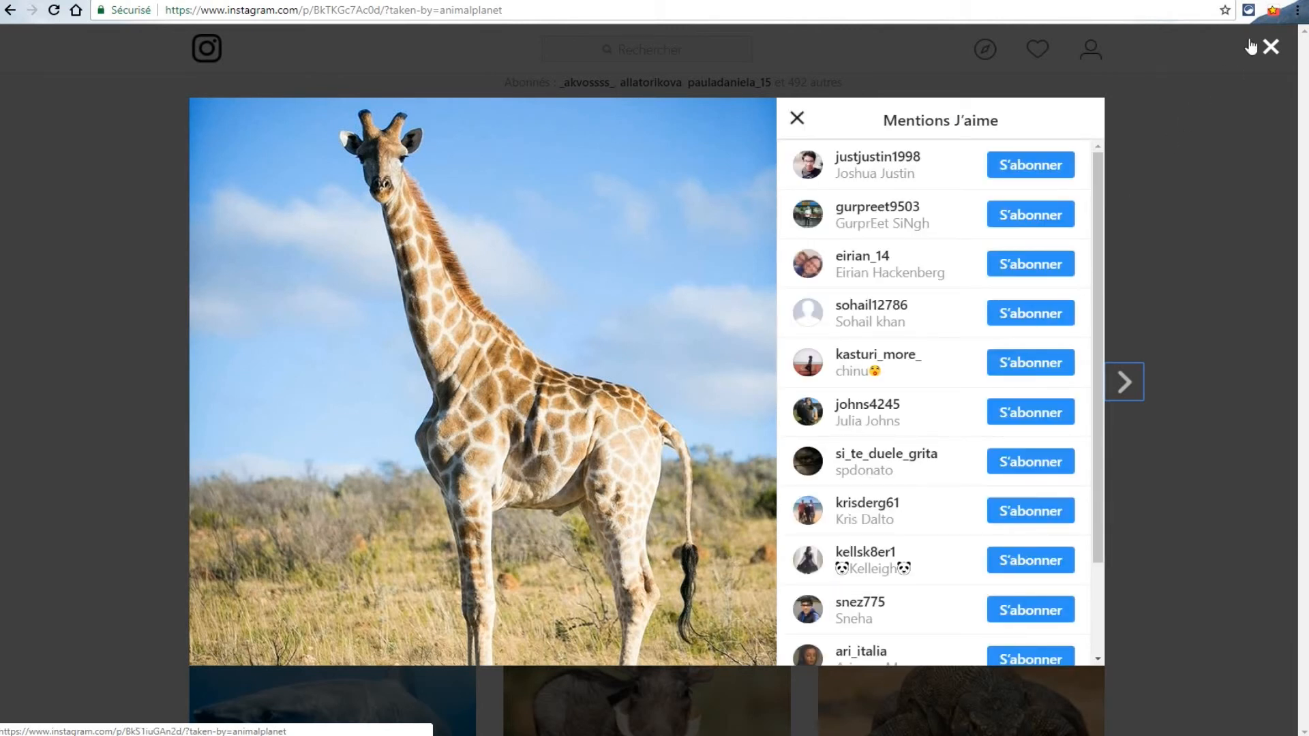
pyautogui.click(1272, 9)
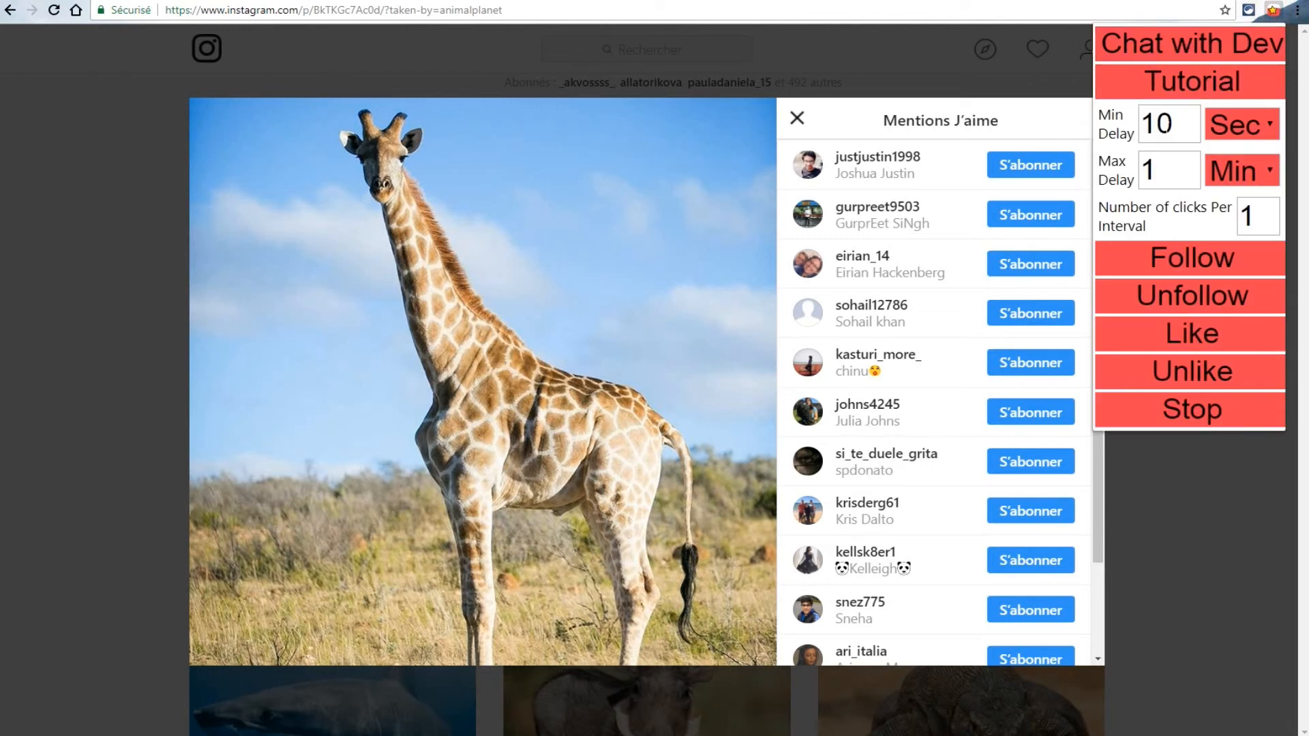
pyautogui.moveTo(1168, 124)
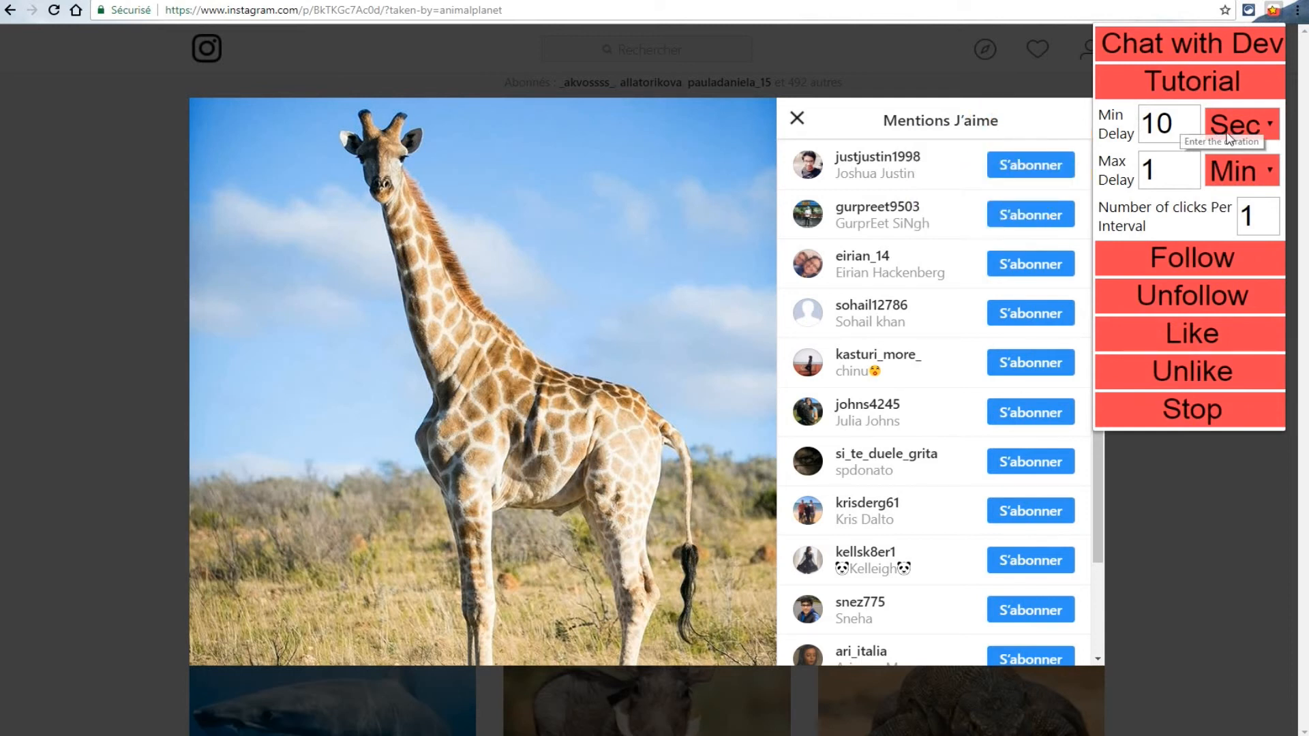
pyautogui.moveTo(1243, 170)
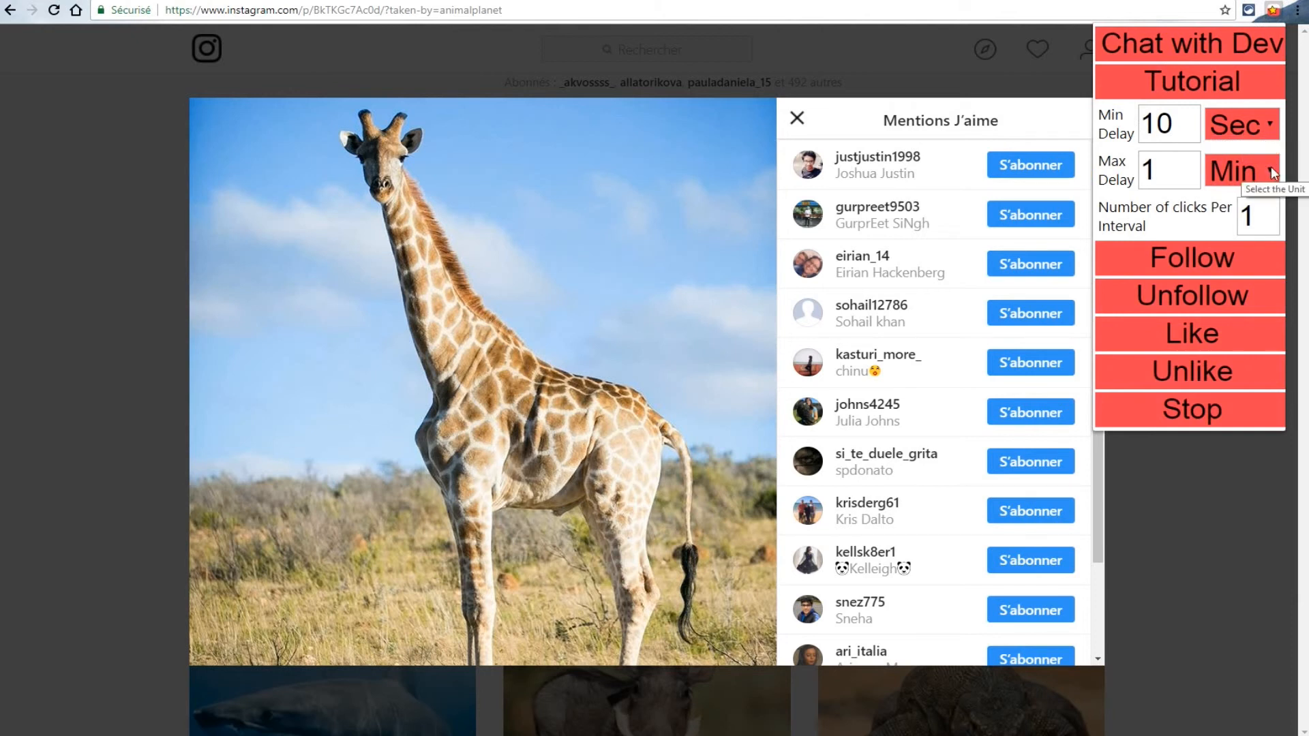
pyautogui.moveTo(1194, 243)
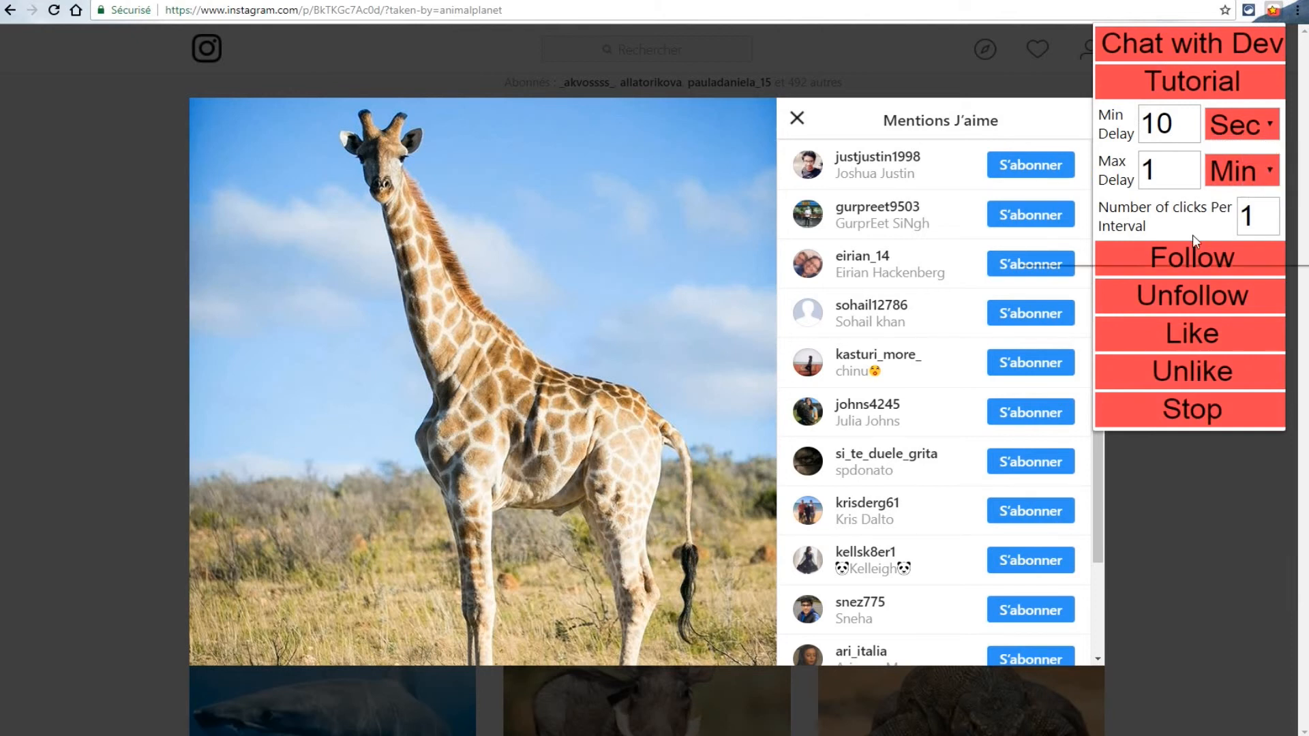
pyautogui.moveTo(1194, 242)
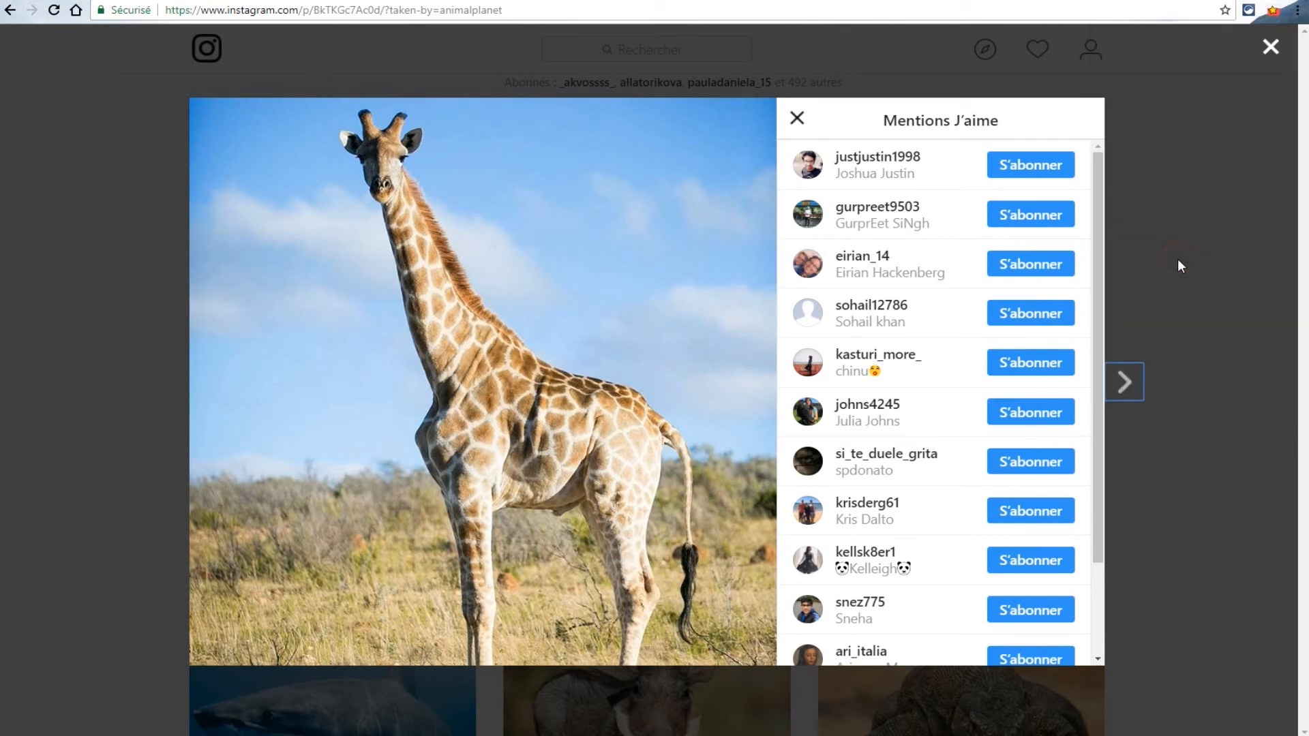
# - Scroll the likers list while the follow run starts with the Follows counter at 0
pyautogui.scroll(-3)
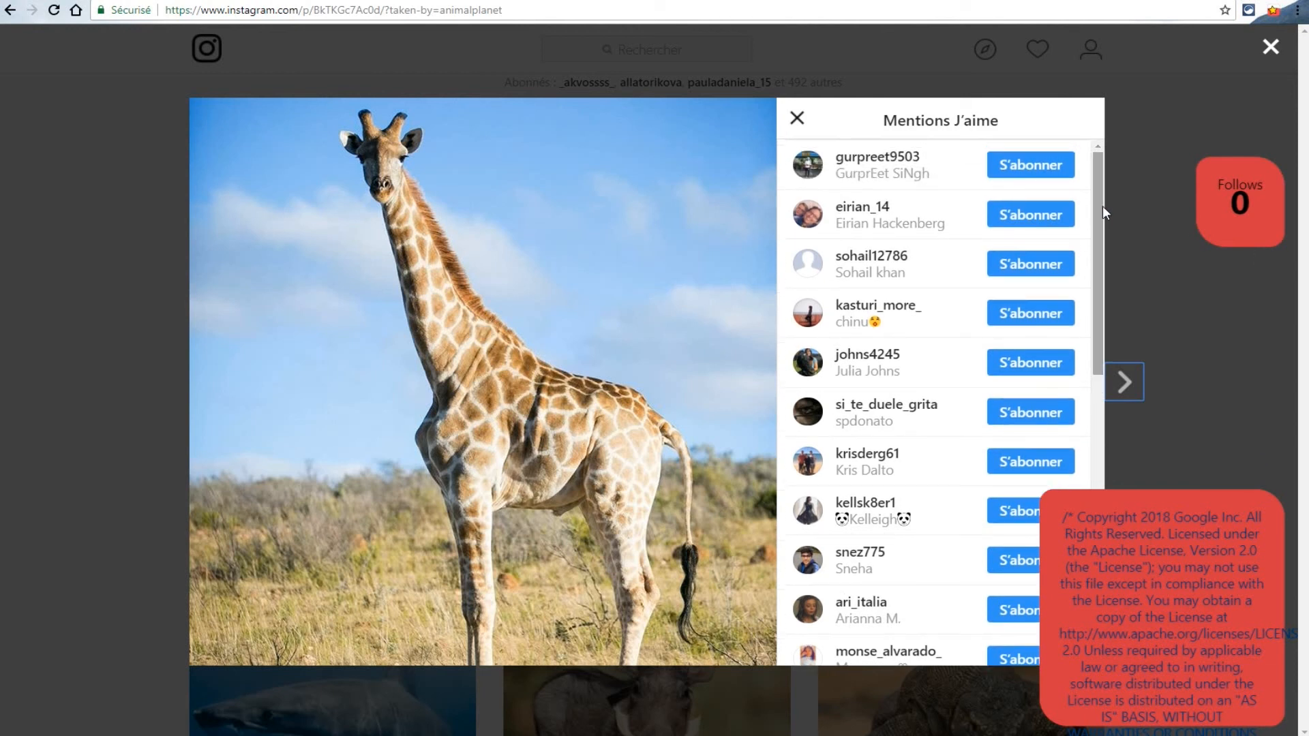
pyautogui.moveTo(1240, 270)
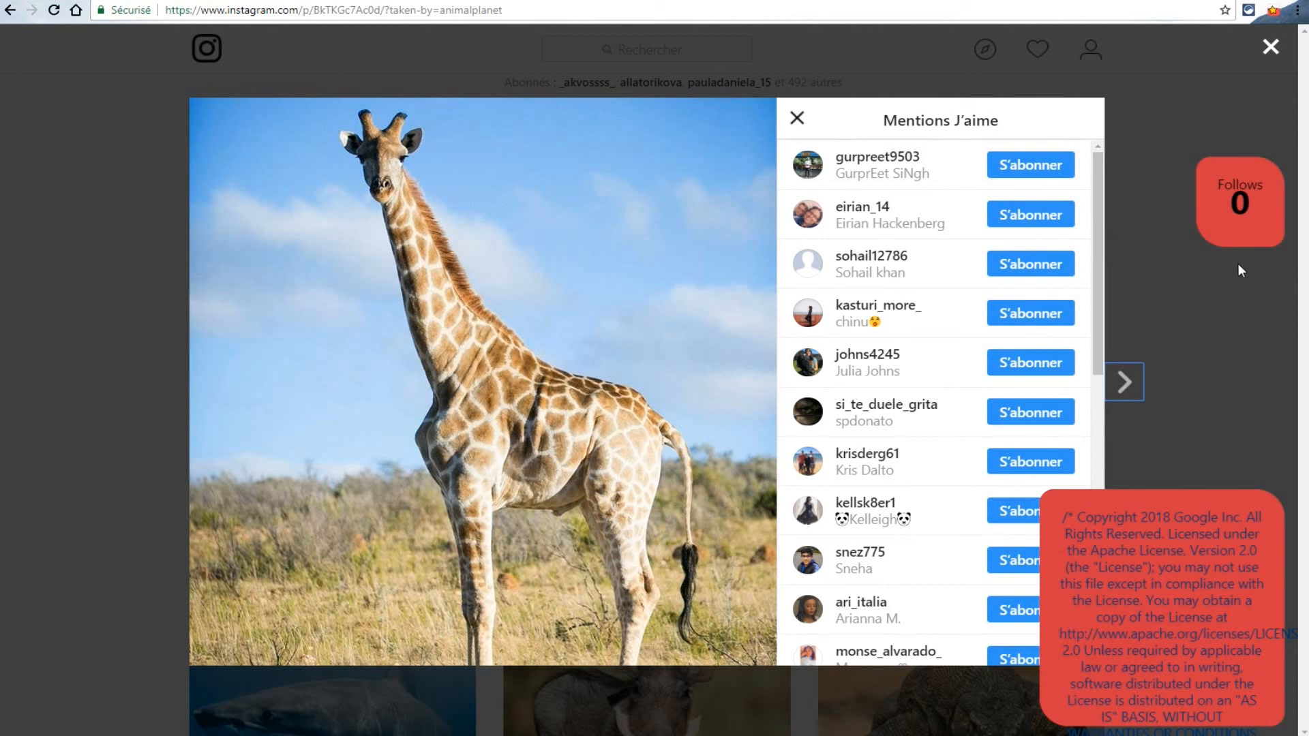